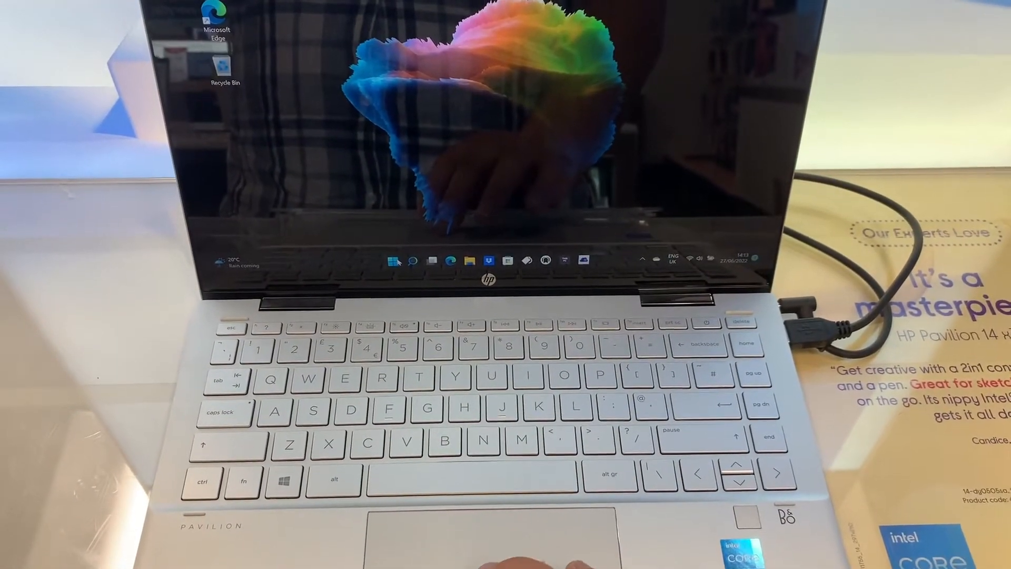
Restart the laptop from the Start menu's power options
left_click(388, 261)
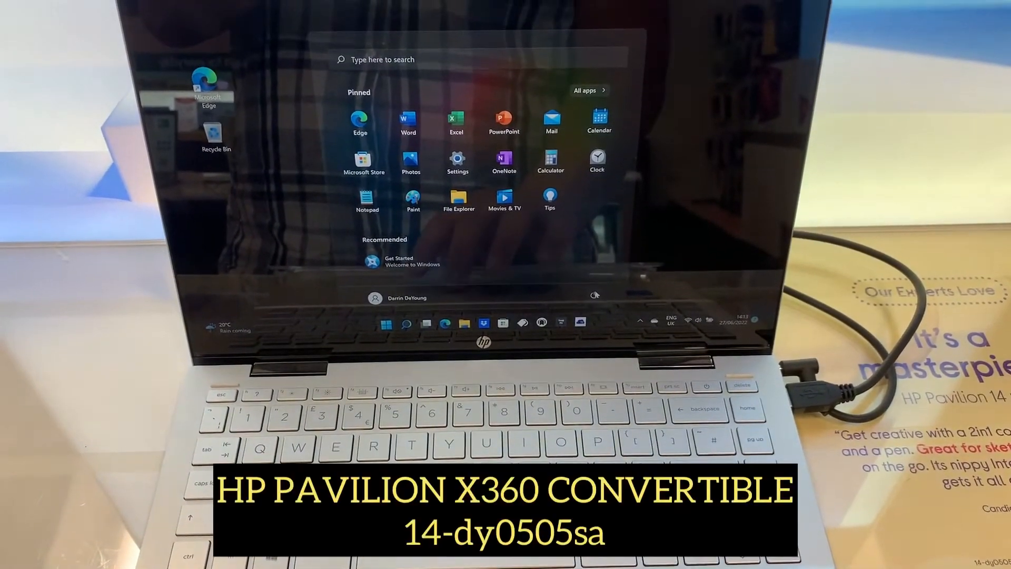
left_click(594, 294)
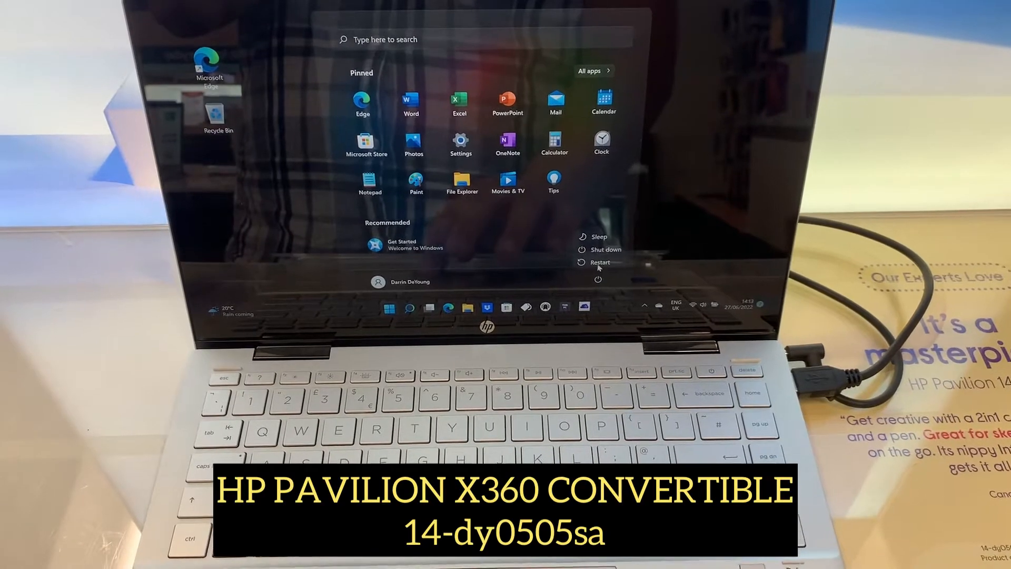
left_click(599, 262)
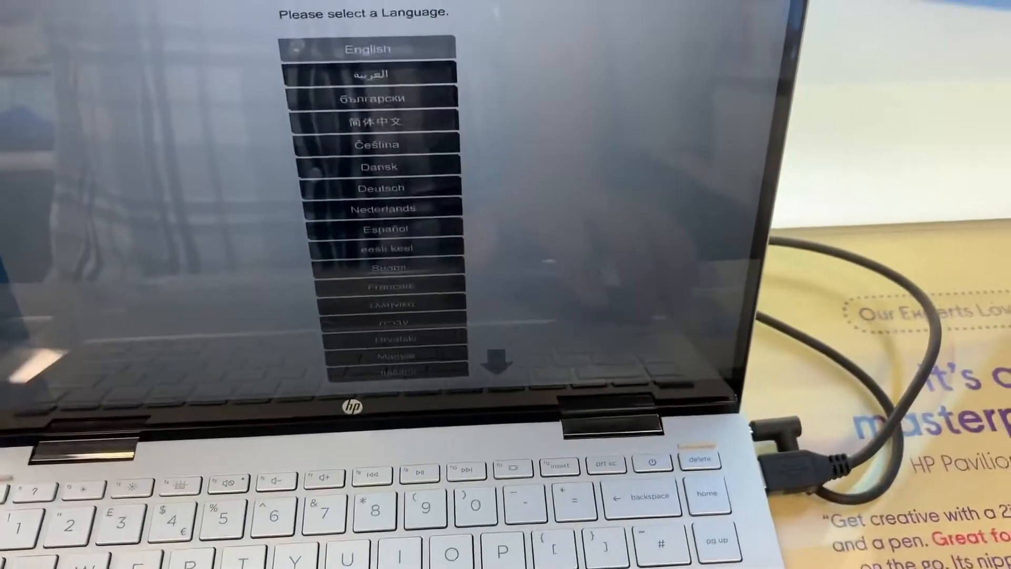
Choose English and display the laptop's model, processor, memory and BIOS details
left_click(371, 48)
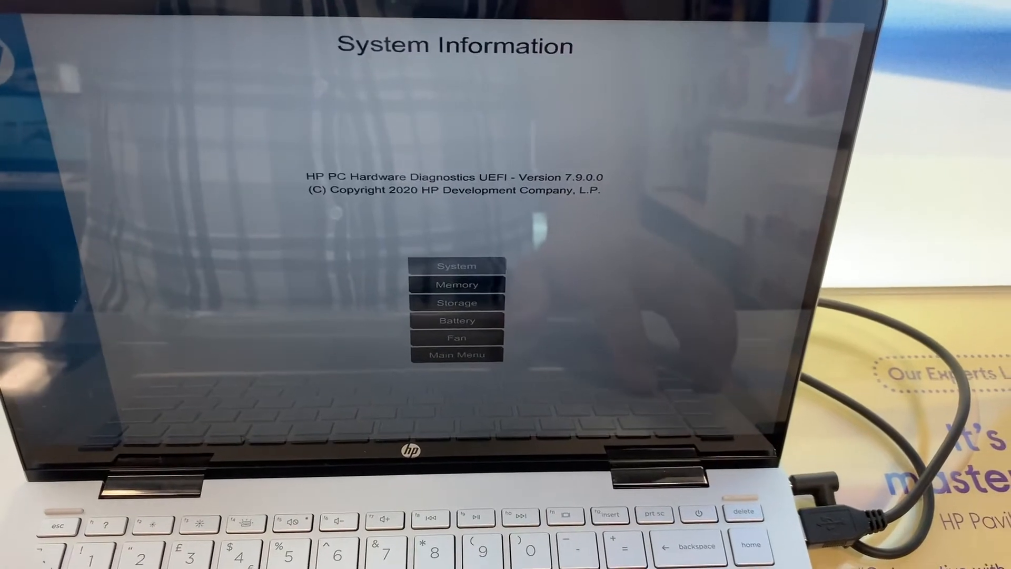
left_click(456, 266)
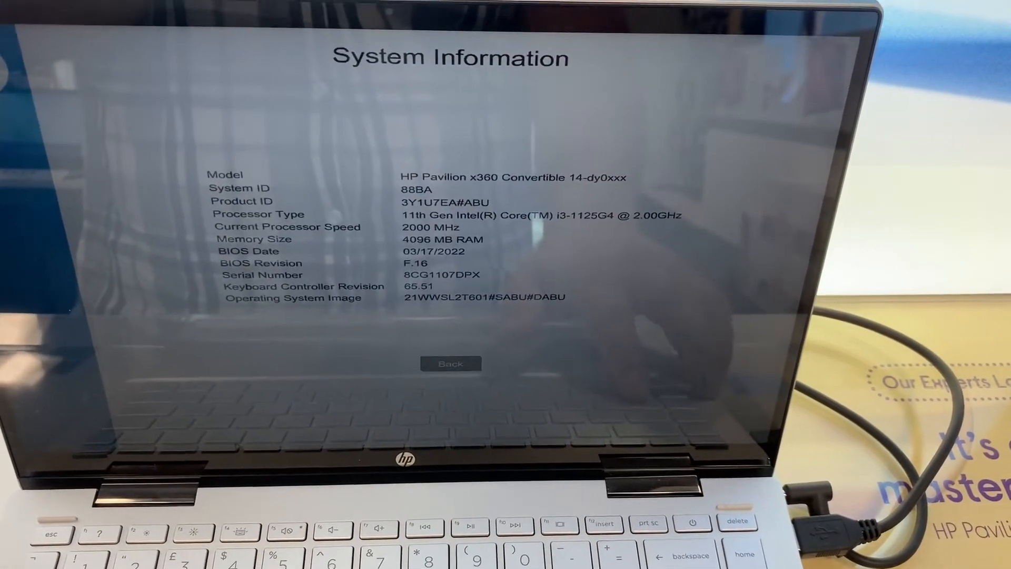